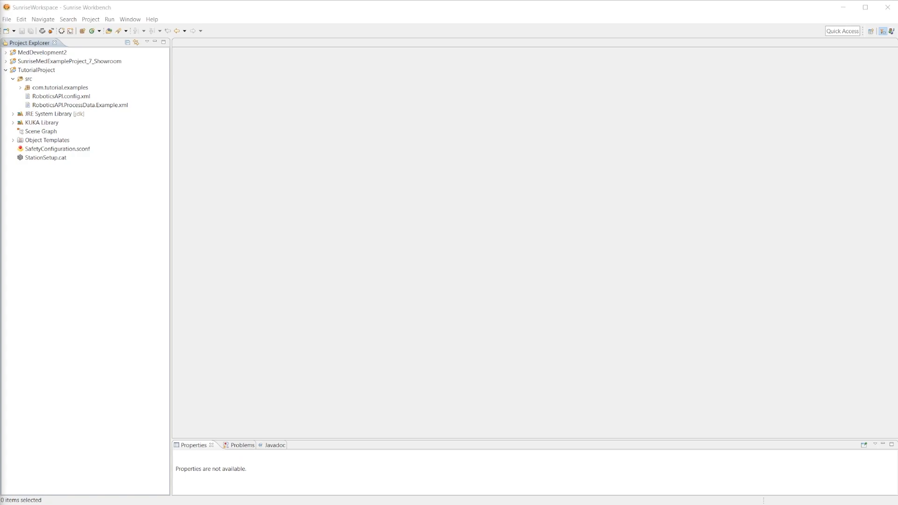
# Start a new Sunrise Application from the com.tutorial.examples package
pyautogui.click(41, 131)
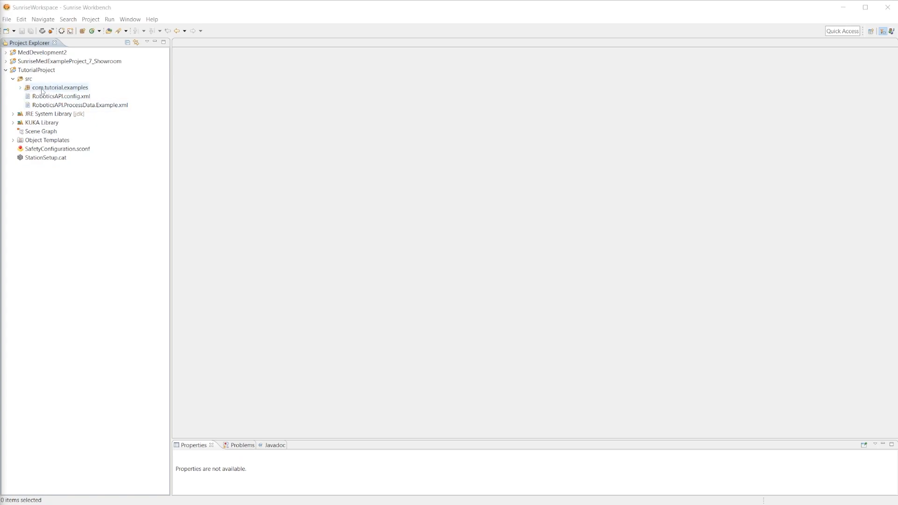
pyautogui.rightClick(60, 87)
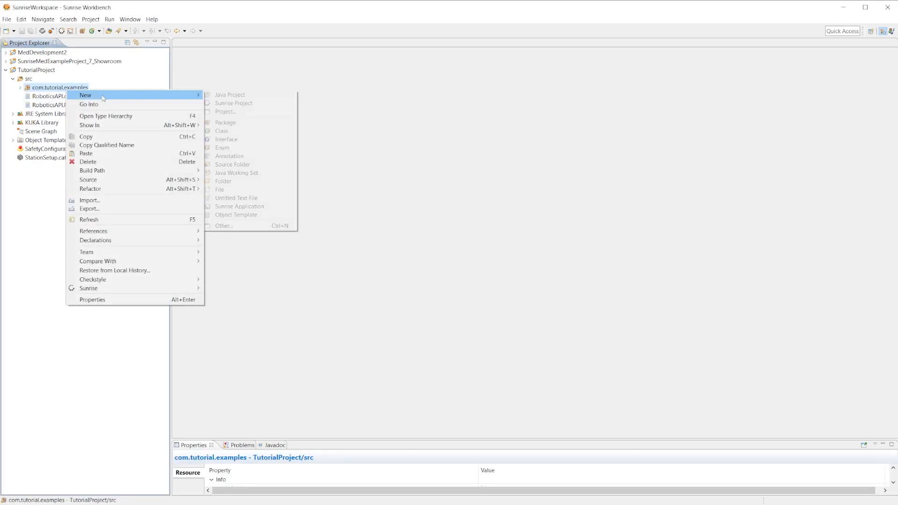
pyautogui.click(240, 206)
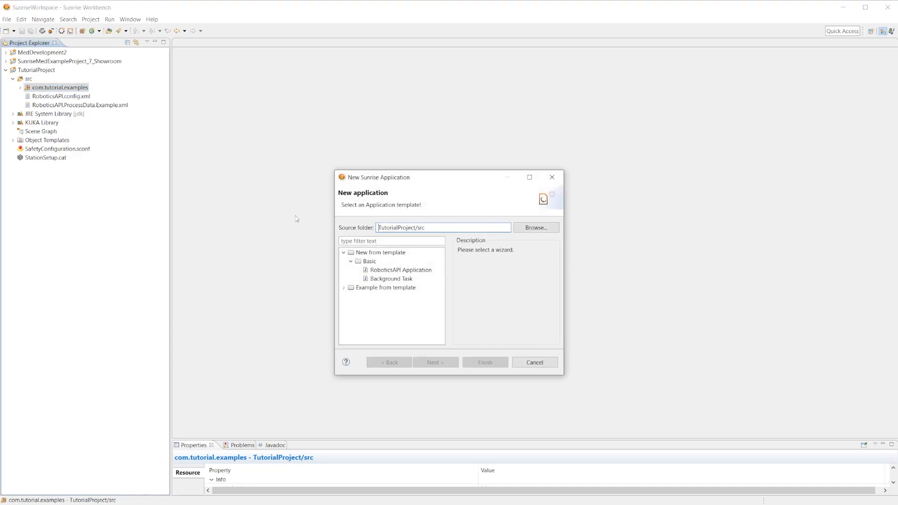
# Select the LBR iwa brake test example template and finish creating BrakeTestMonitorSampleApp.java
pyautogui.click(343, 287)
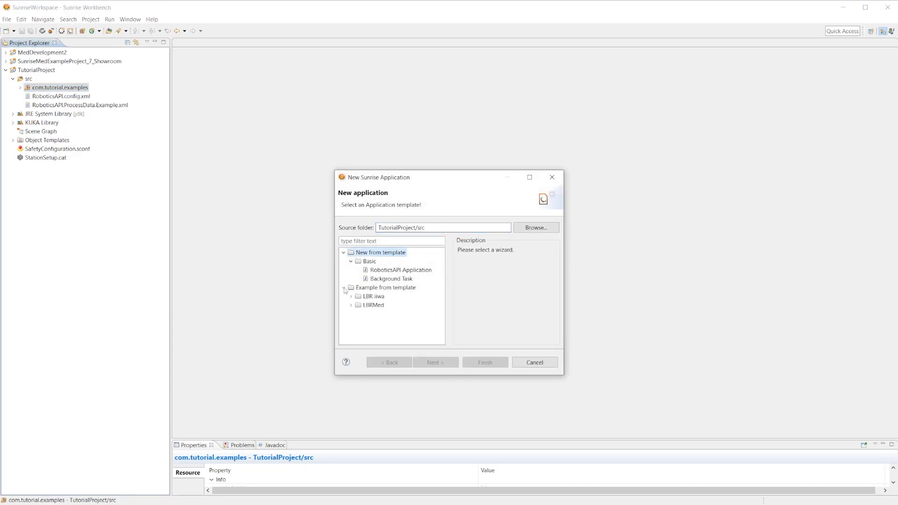
pyautogui.click(350, 297)
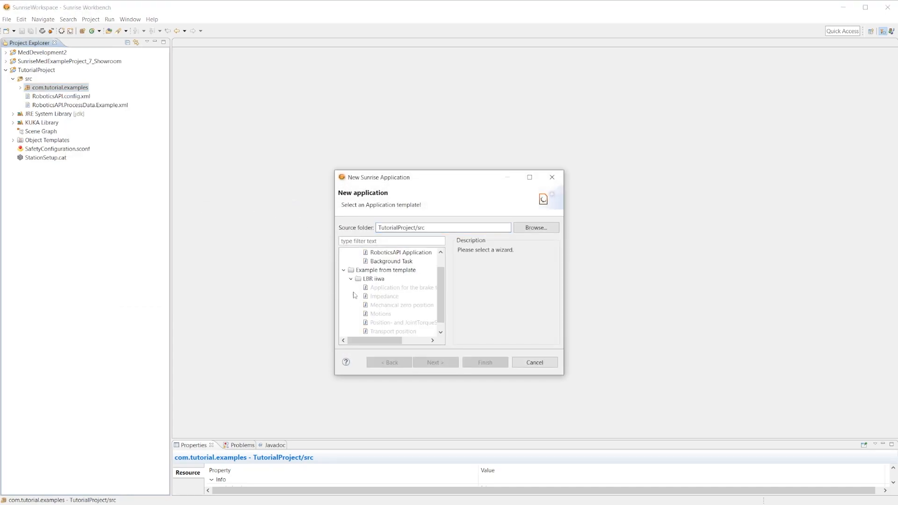
pyautogui.moveTo(401, 287)
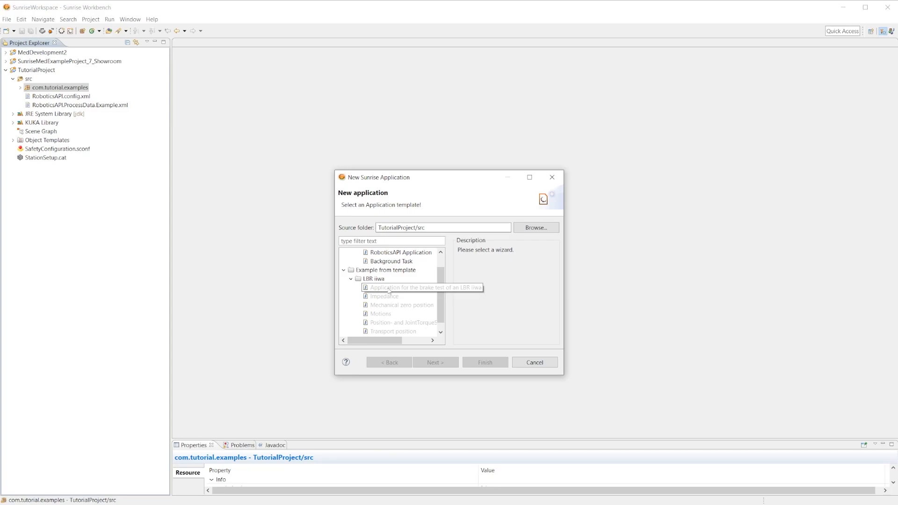
pyautogui.click(402, 288)
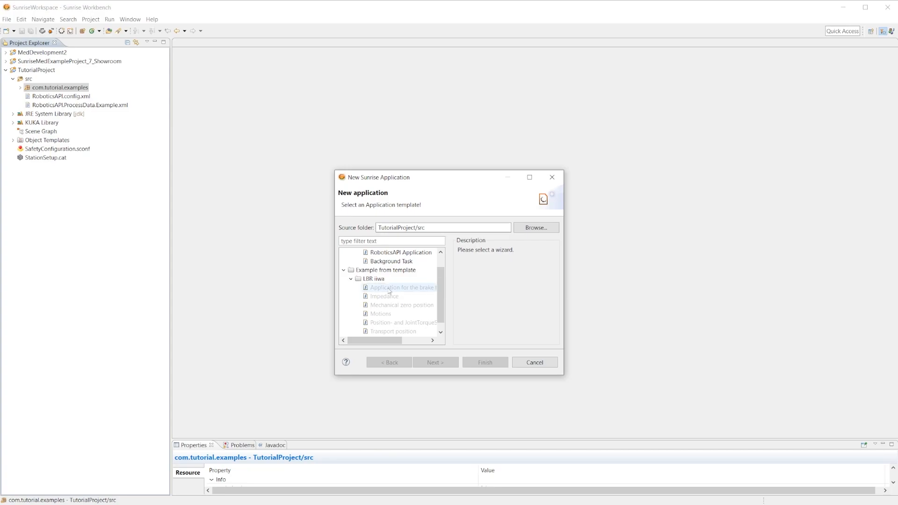
pyautogui.click(403, 287)
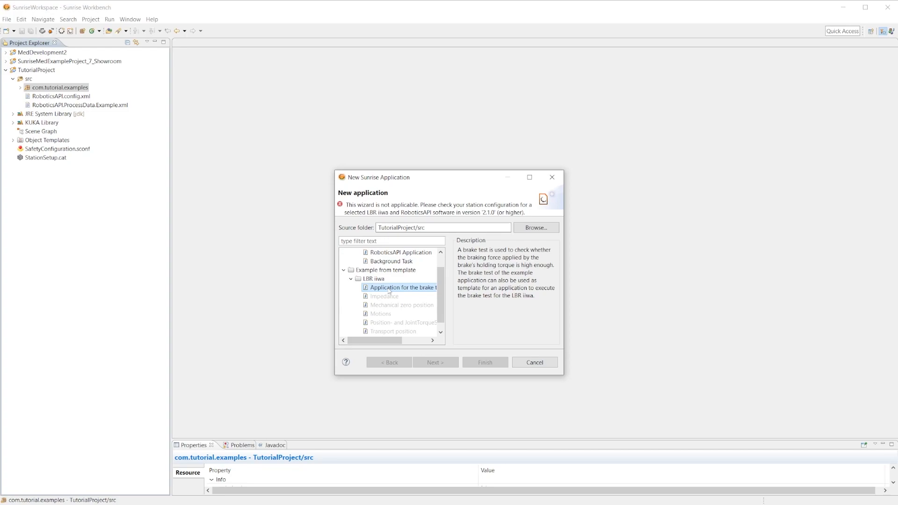
pyautogui.moveTo(404, 296)
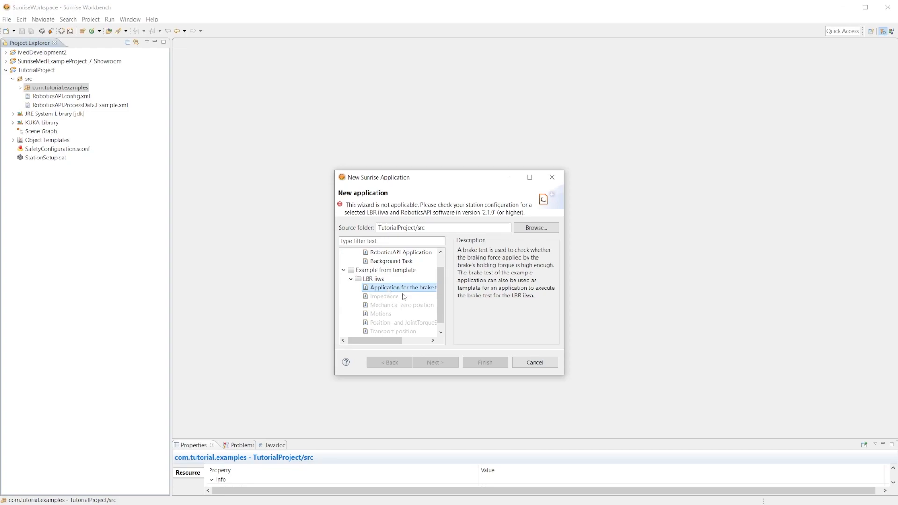
pyautogui.moveTo(455, 342)
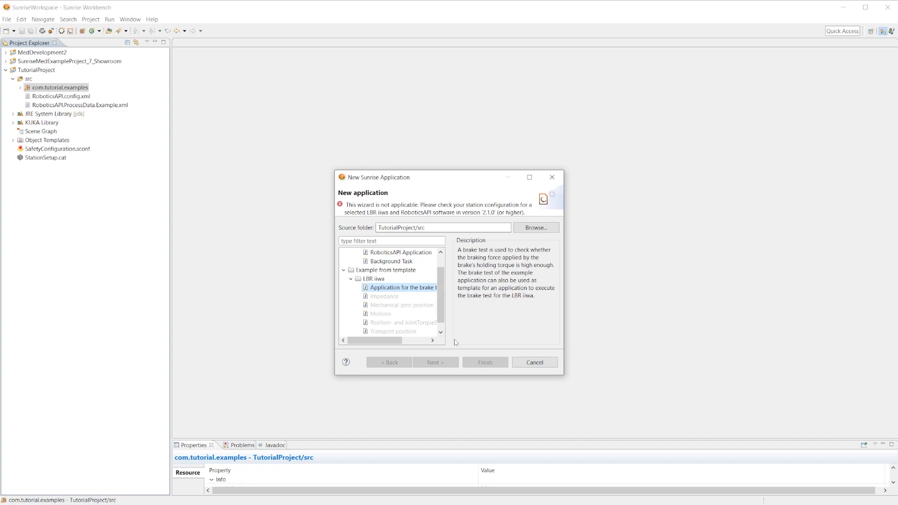
pyautogui.click(533, 362)
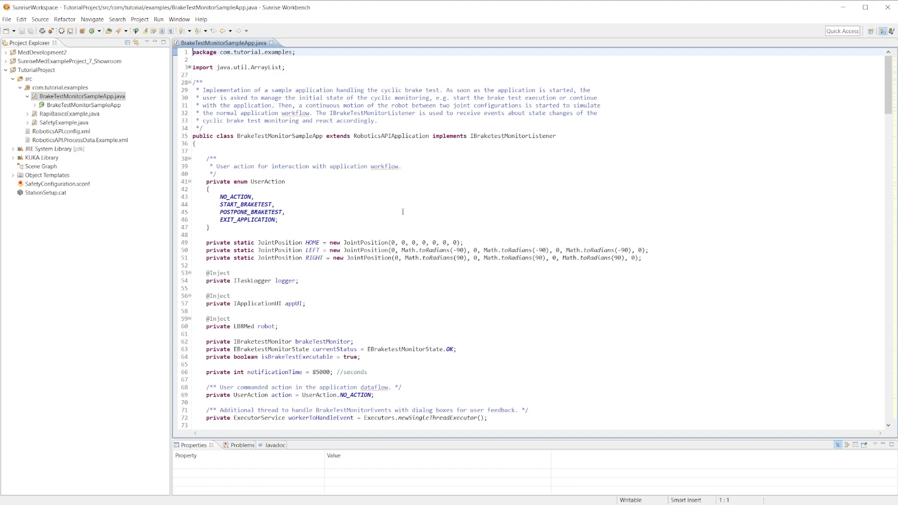
pyautogui.moveTo(390, 208)
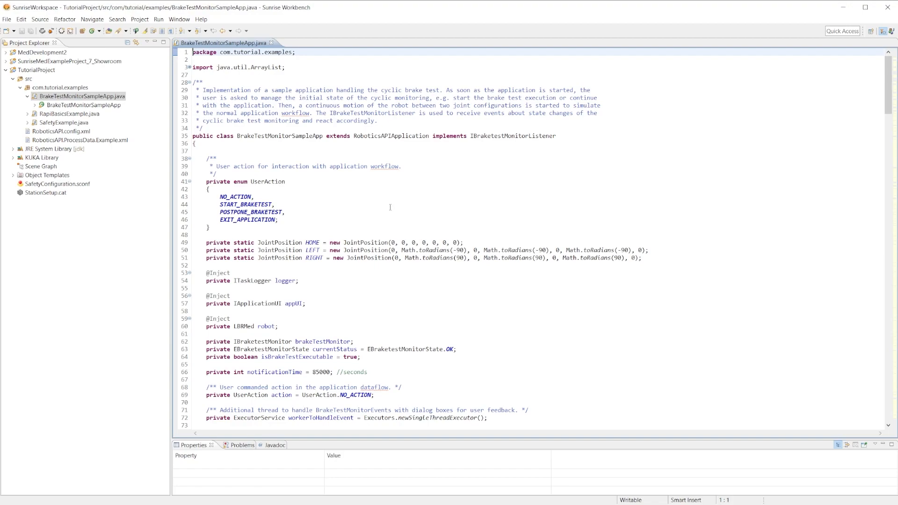
pyautogui.moveTo(309, 143)
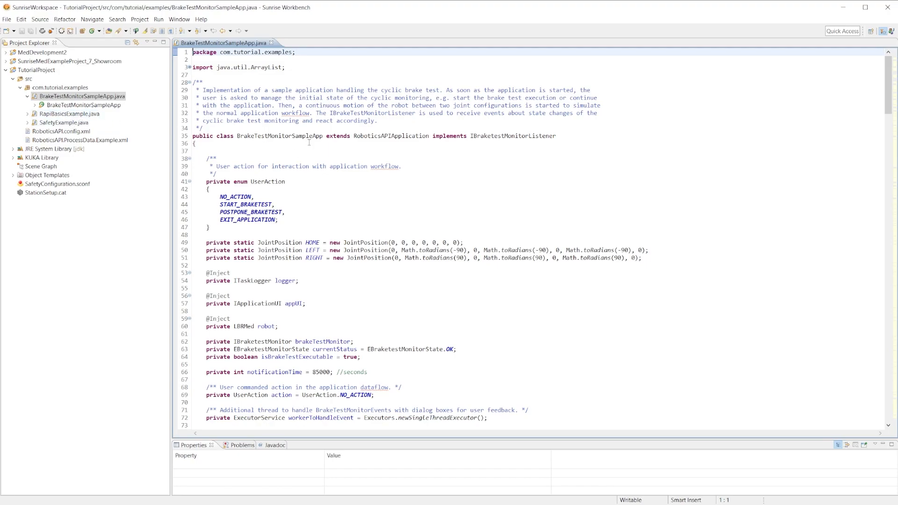
# Show the IBraketestMonitor interface description at the brakeTestMonitor field on line 62
pyautogui.click(40, 105)
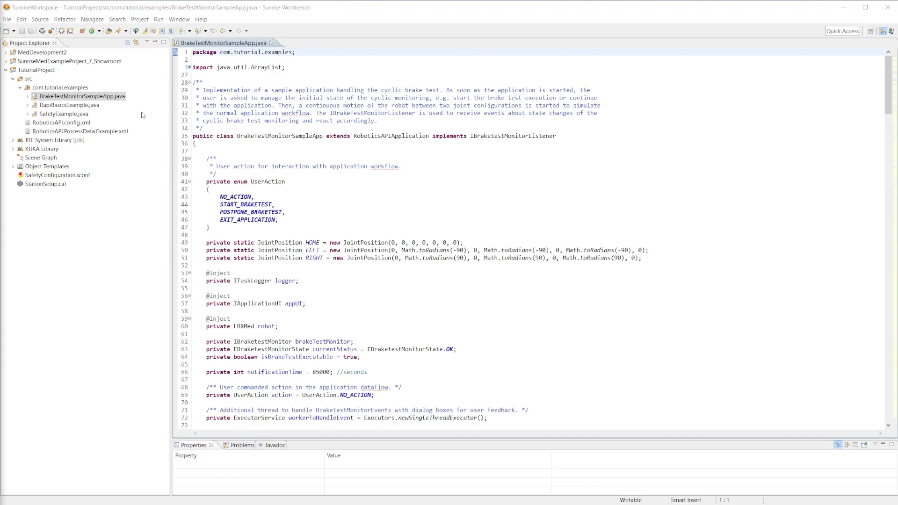
pyautogui.click(376, 341)
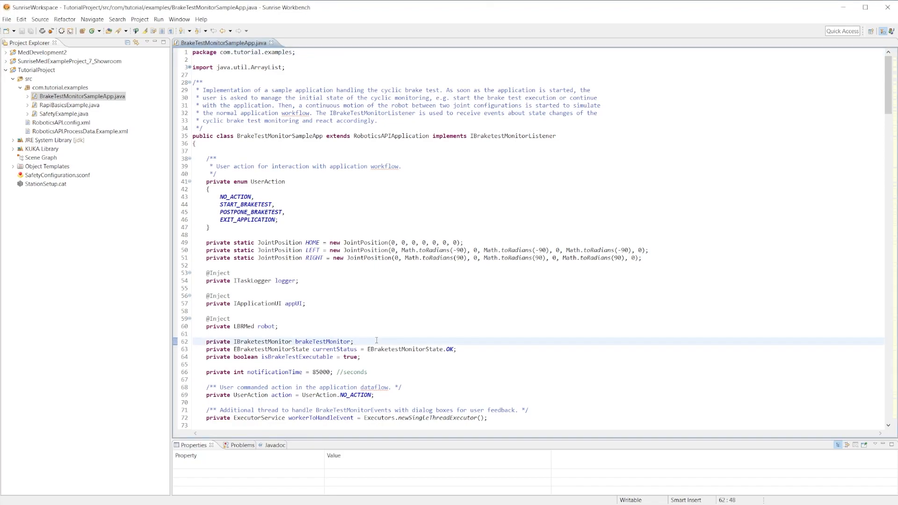
pyautogui.moveTo(366, 337)
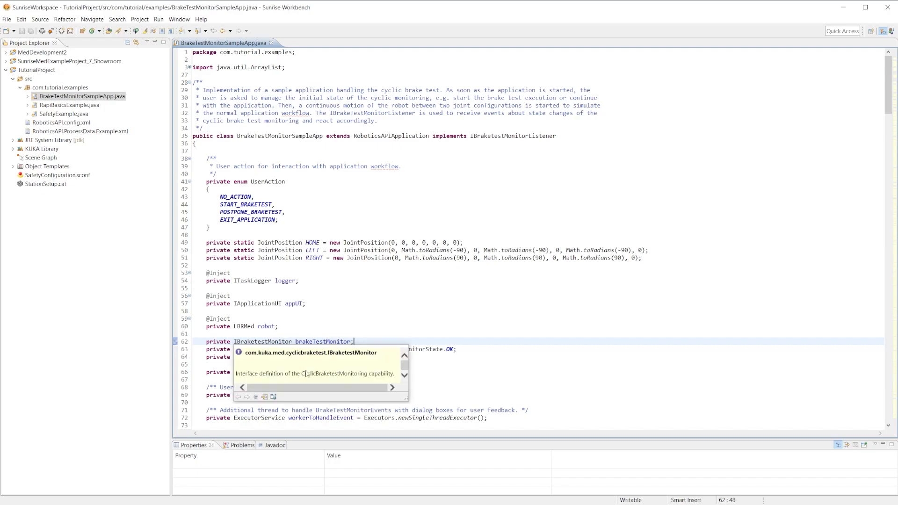
pyautogui.click(312, 352)
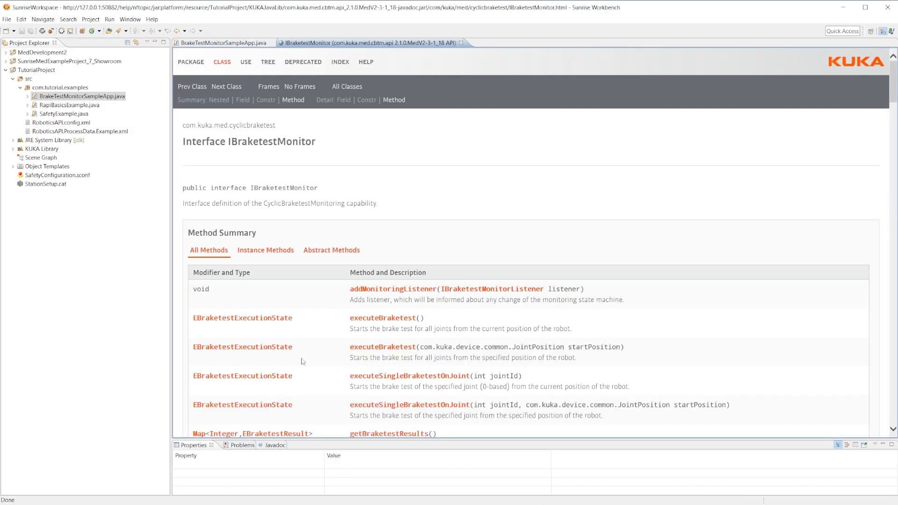
pyautogui.scroll(-3)
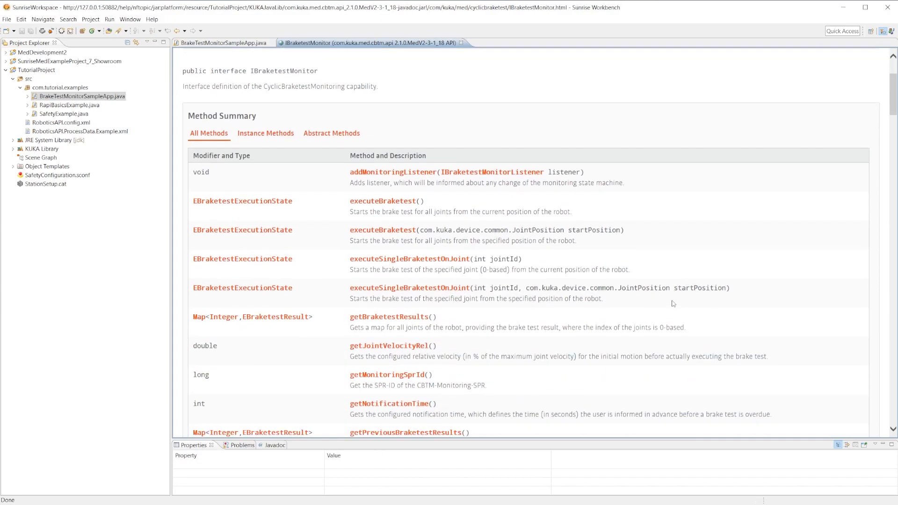
pyautogui.moveTo(570, 210)
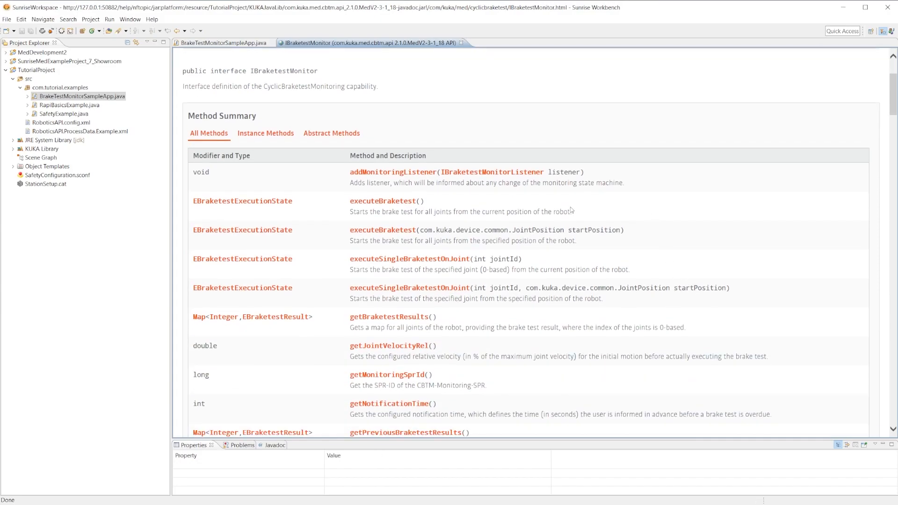
pyautogui.moveTo(578, 264)
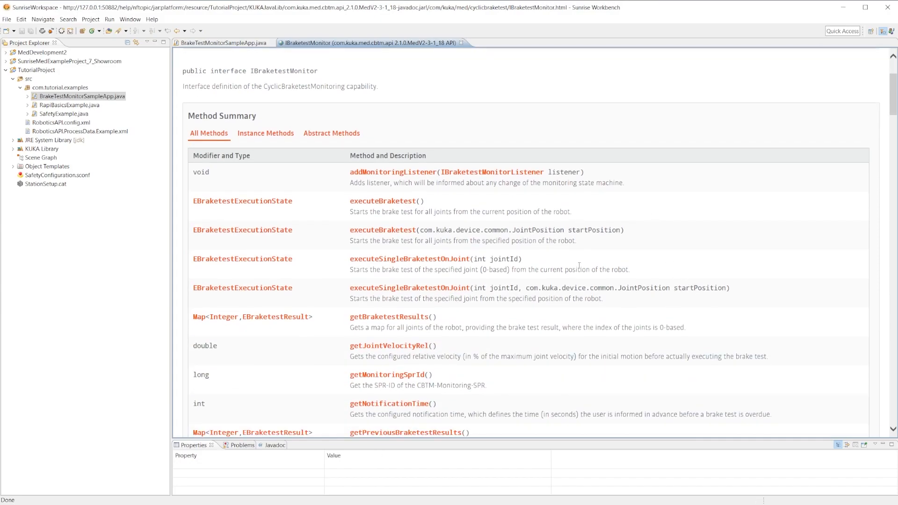
pyautogui.moveTo(534, 267)
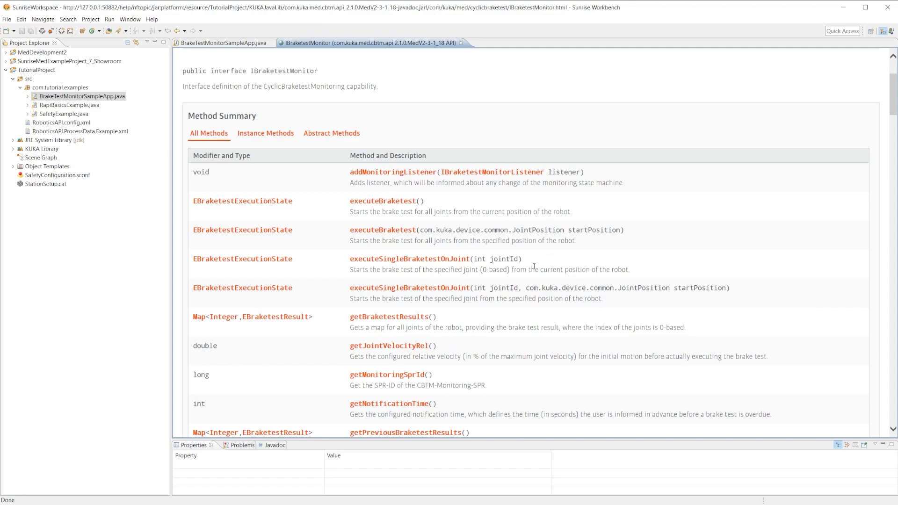
pyautogui.scroll(-3)
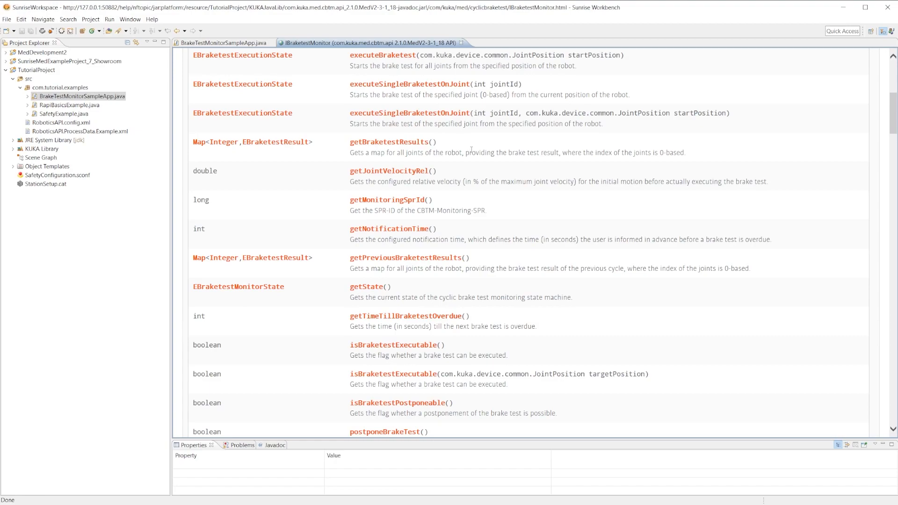
pyautogui.moveTo(452, 308)
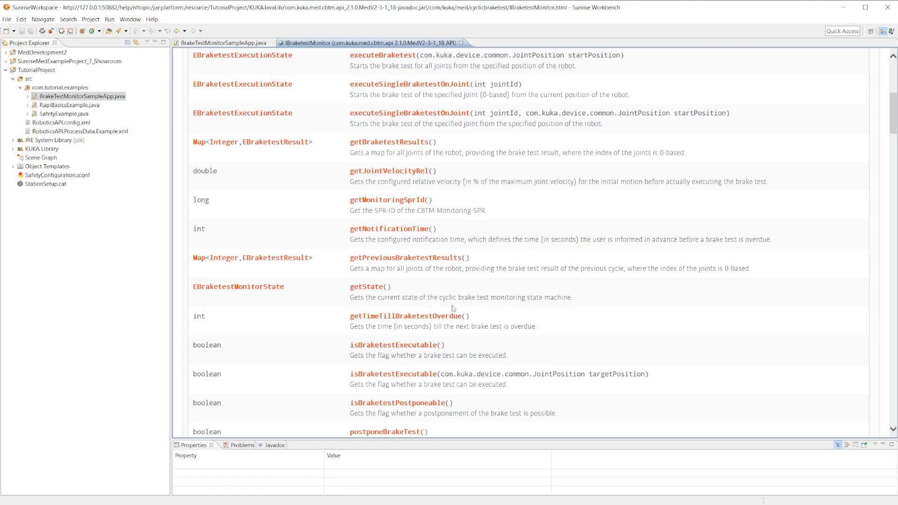
pyautogui.scroll(-3)
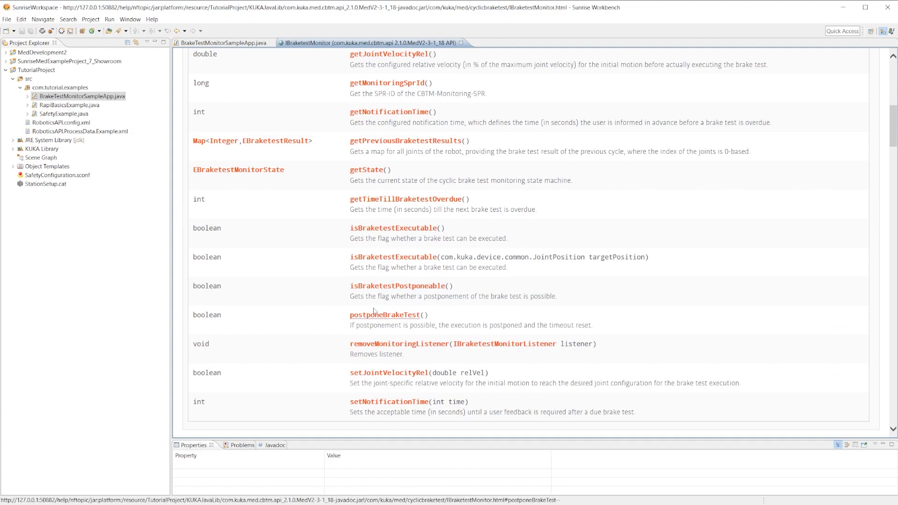
pyautogui.moveTo(373, 299)
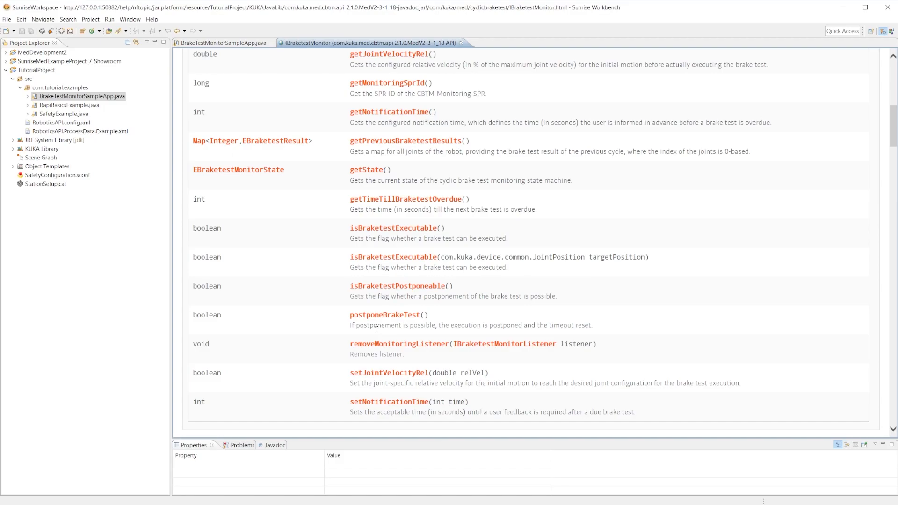
pyautogui.moveTo(373, 307)
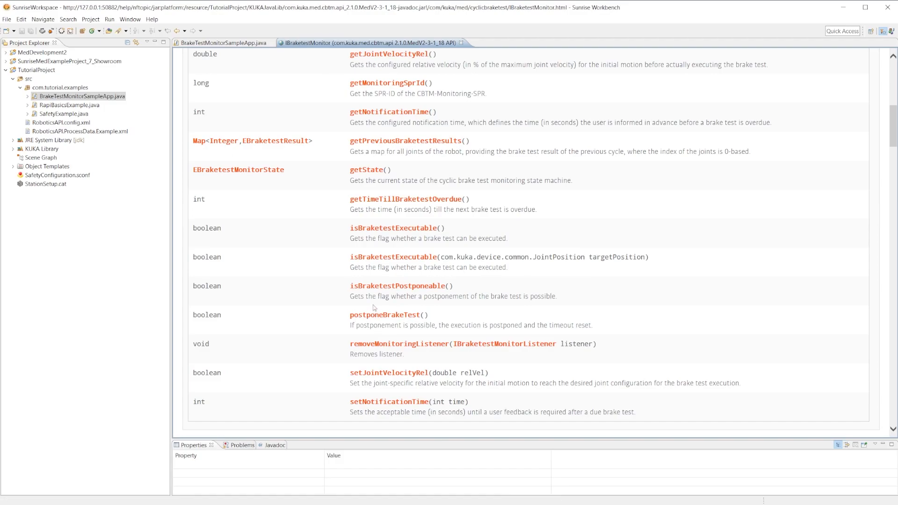
pyautogui.scroll(3)
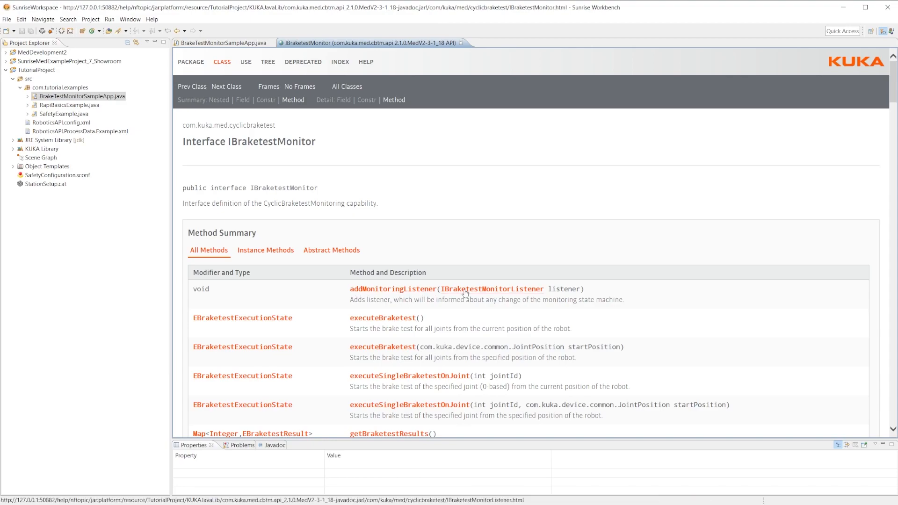
# View the IBraketestMonitorListener Javadoc, then return to the source and reach EBraketestMonitorState
pyautogui.click(492, 289)
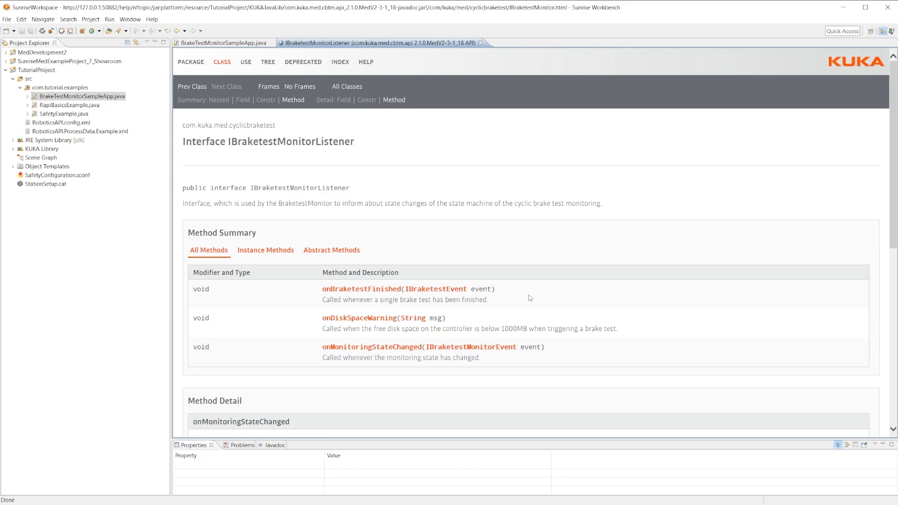
pyautogui.click(222, 42)
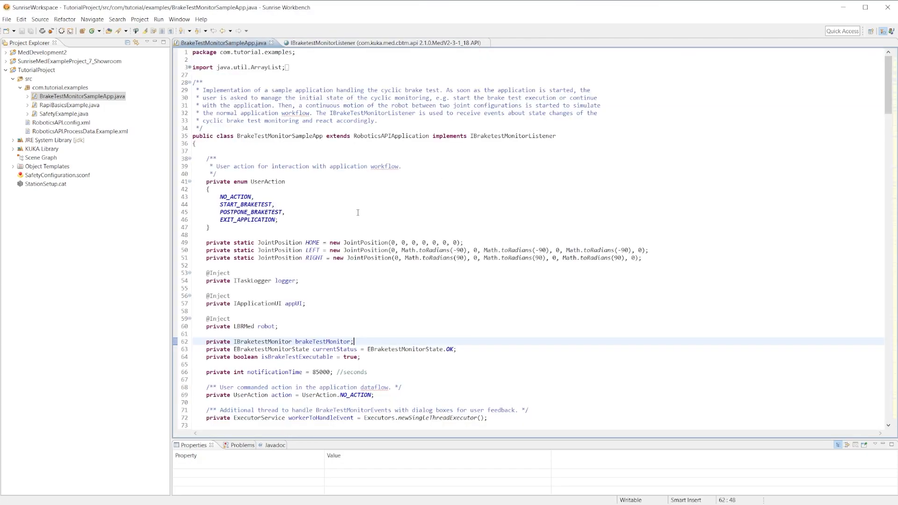
pyautogui.scroll(-3)
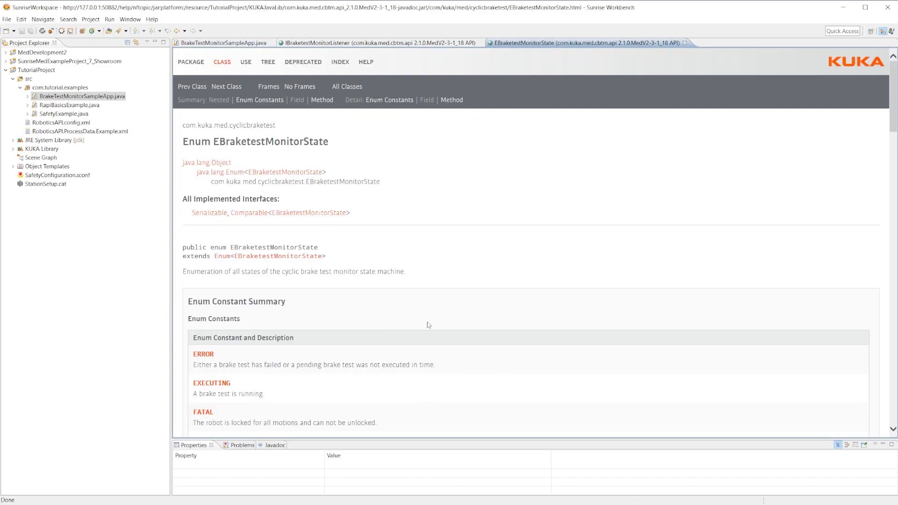
# Review the EBraketestMonitorState constants ERROR, EXECUTING, FATAL, OK, PENDING, then return to the source
pyautogui.scroll(-3)
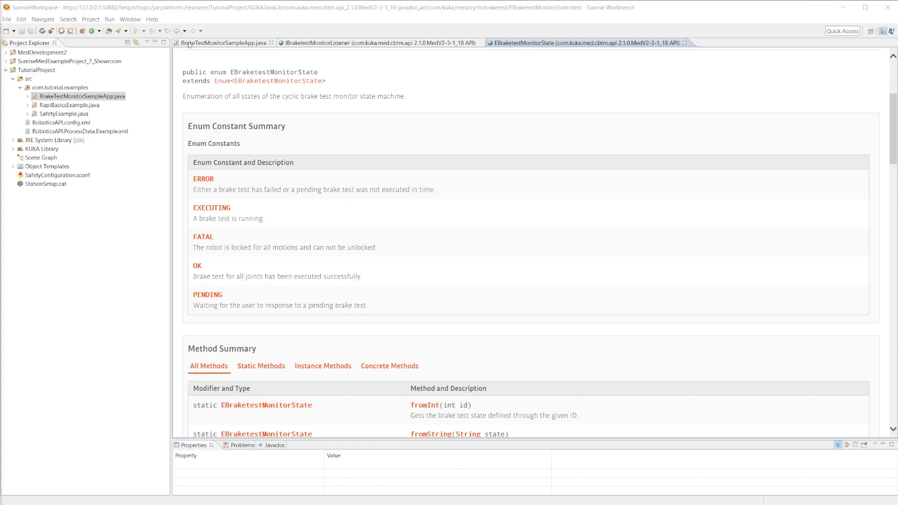
pyautogui.click(223, 42)
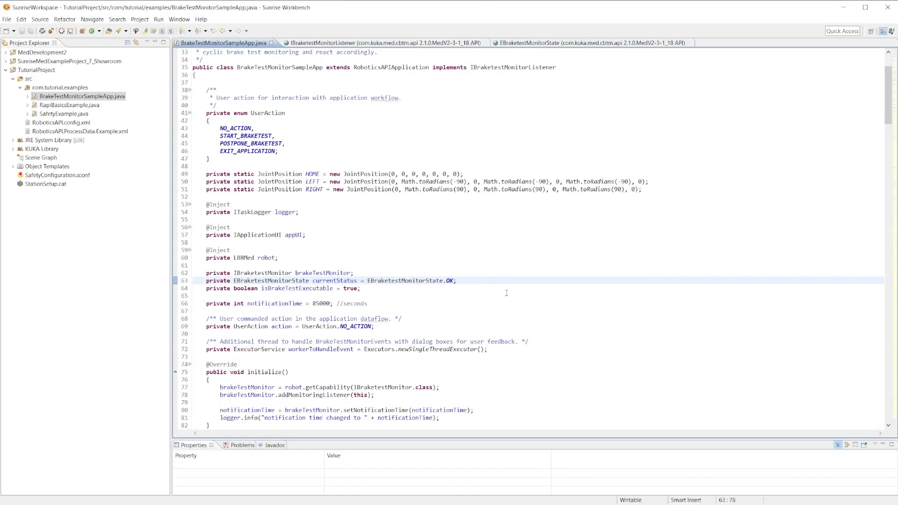
pyautogui.scroll(-3)
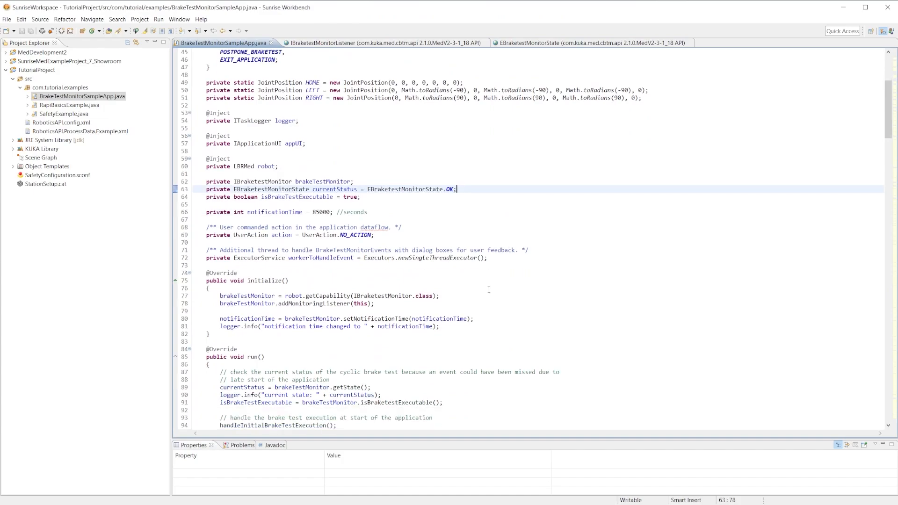
pyautogui.click(440, 295)
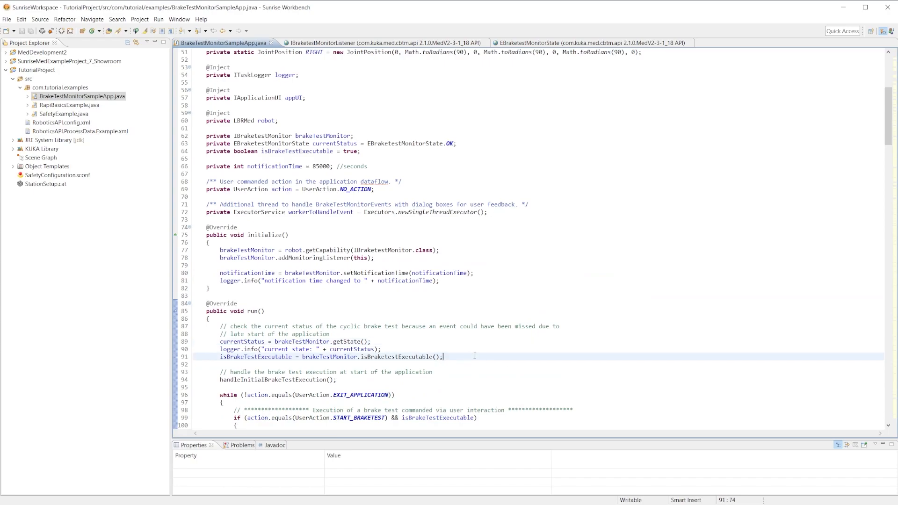
pyautogui.scroll(-3)
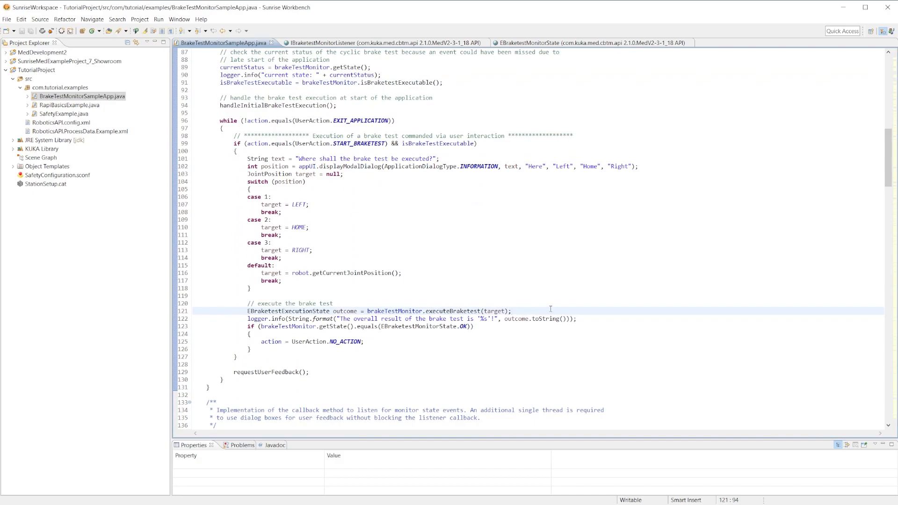
pyautogui.scroll(3)
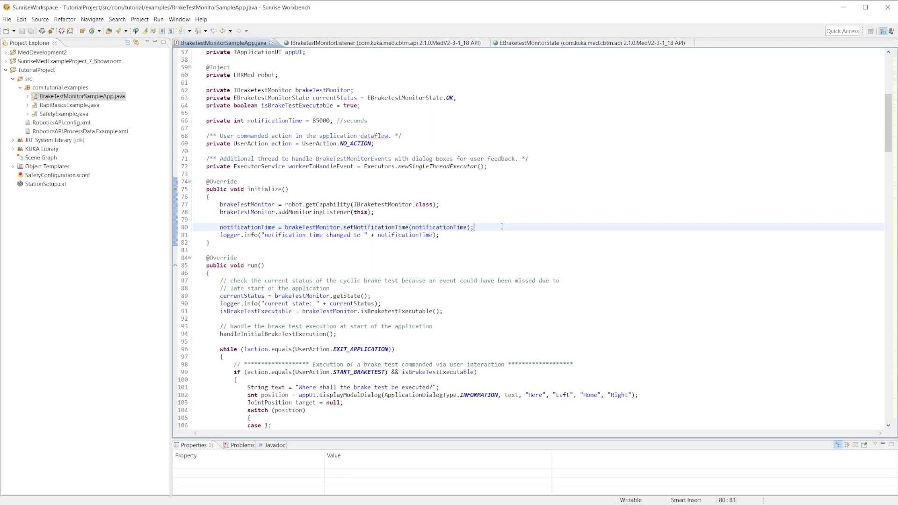
pyautogui.moveTo(655, 287)
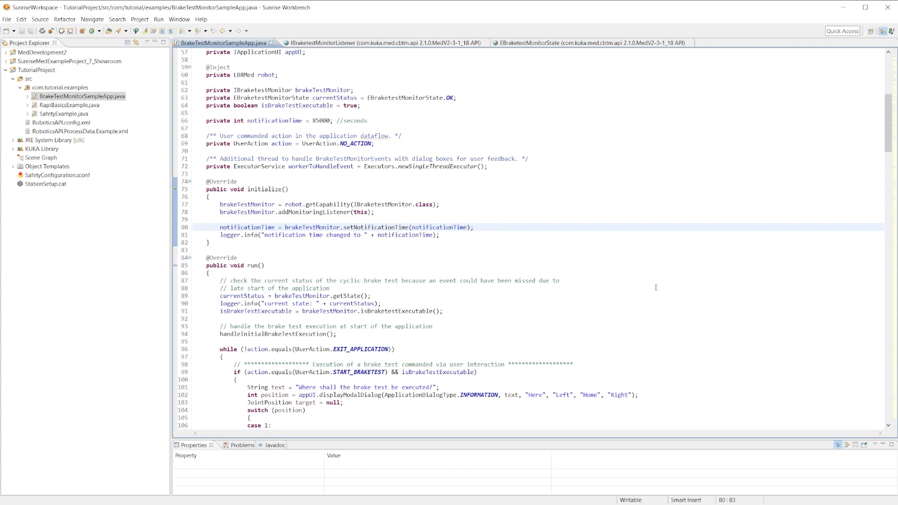
pyautogui.scroll(-3)
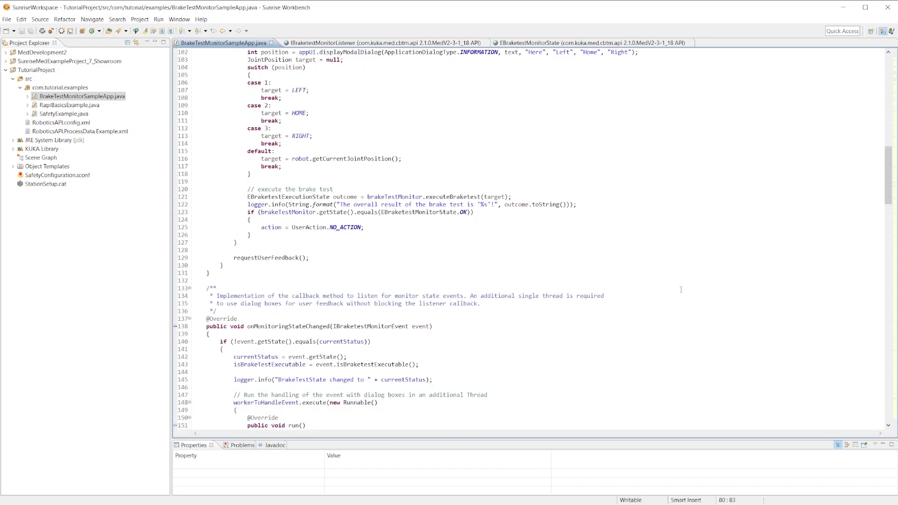
pyautogui.scroll(-3)
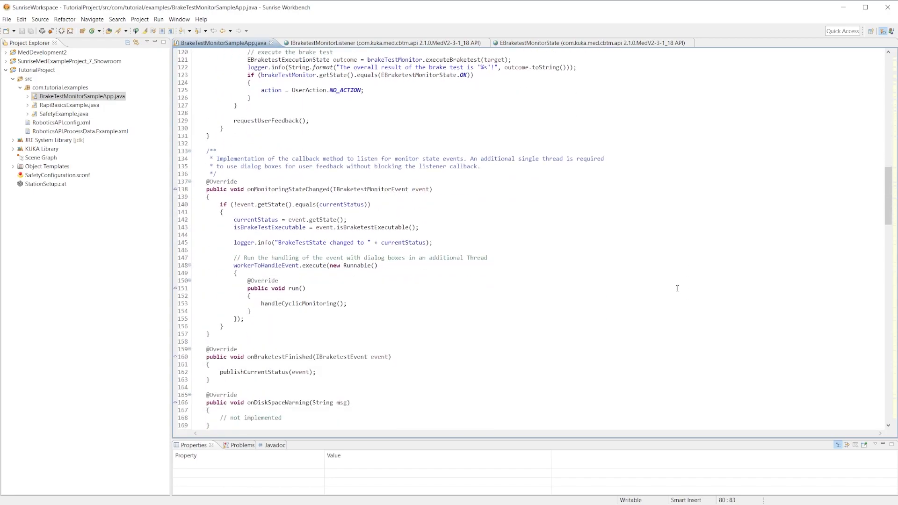
pyautogui.scroll(-3)
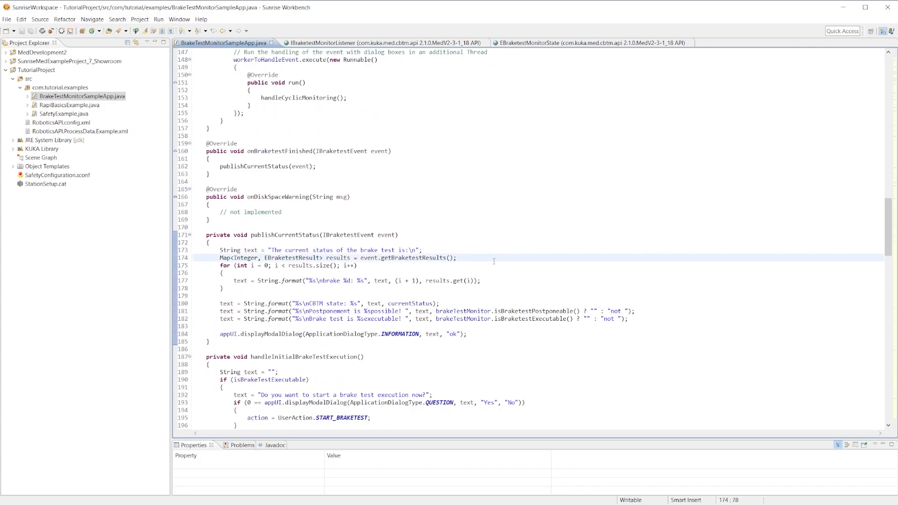
pyautogui.click(456, 258)
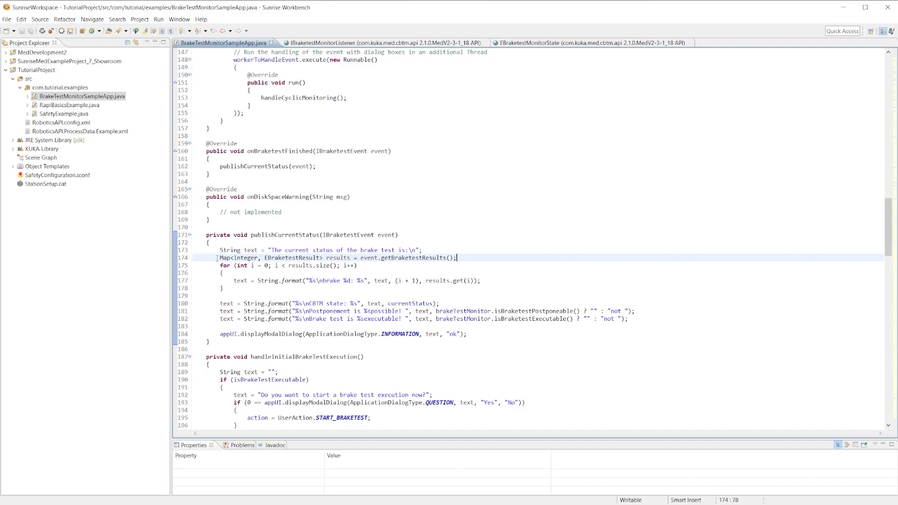
pyautogui.moveTo(292, 258)
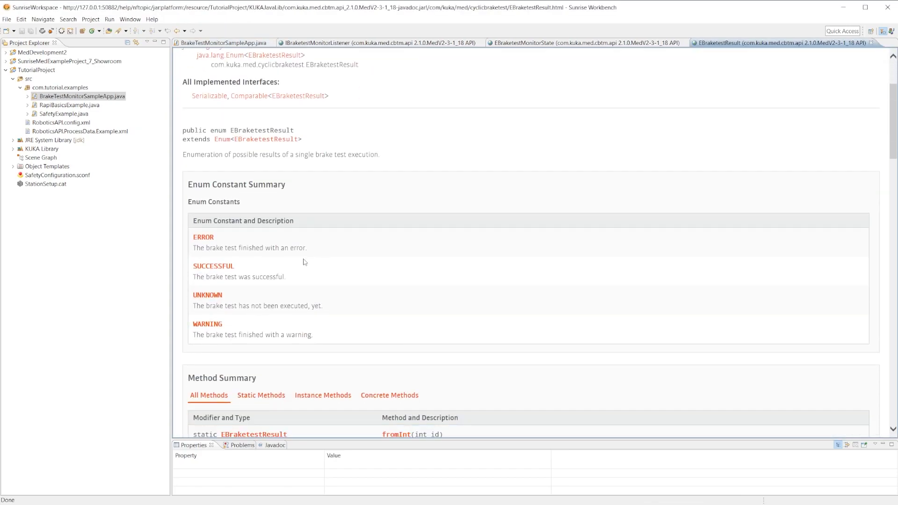
pyautogui.moveTo(257, 272)
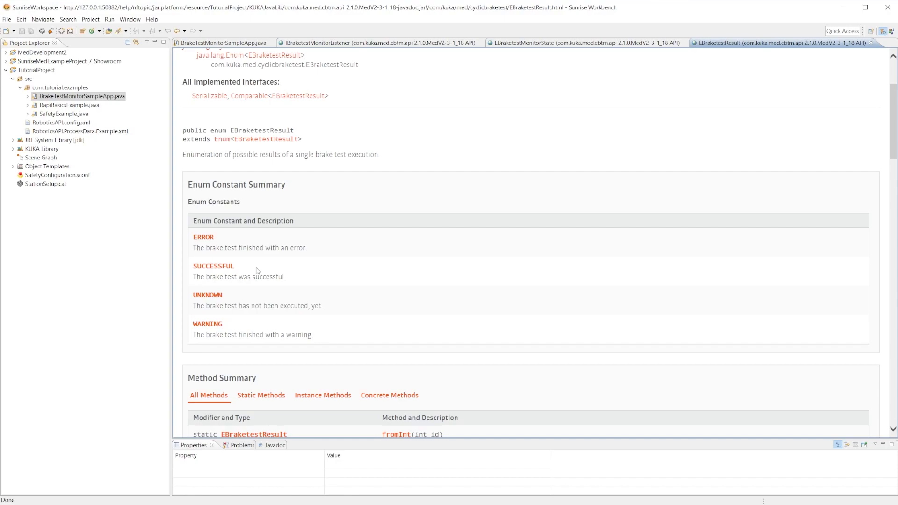
pyautogui.click(223, 43)
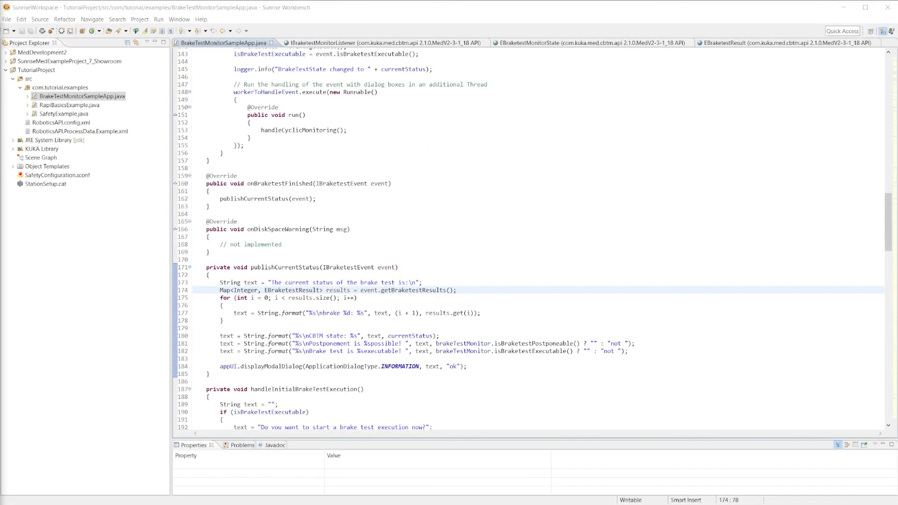